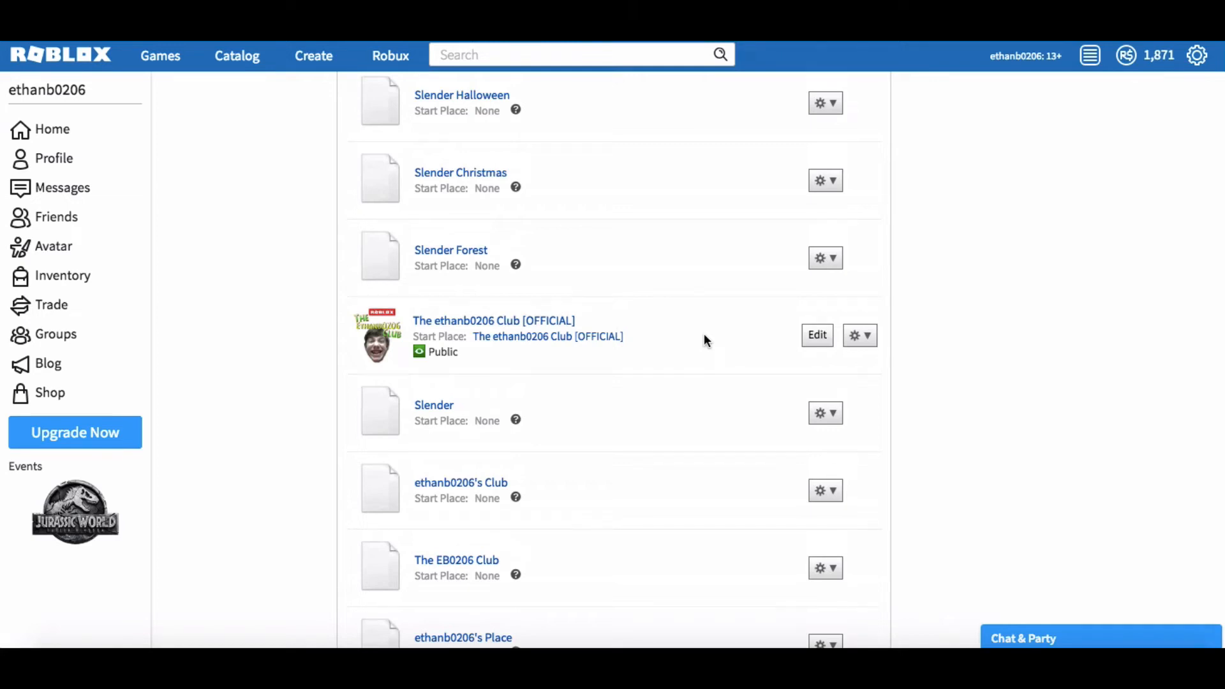
{"action": "mouse_move", "coordinate": [701, 342]}
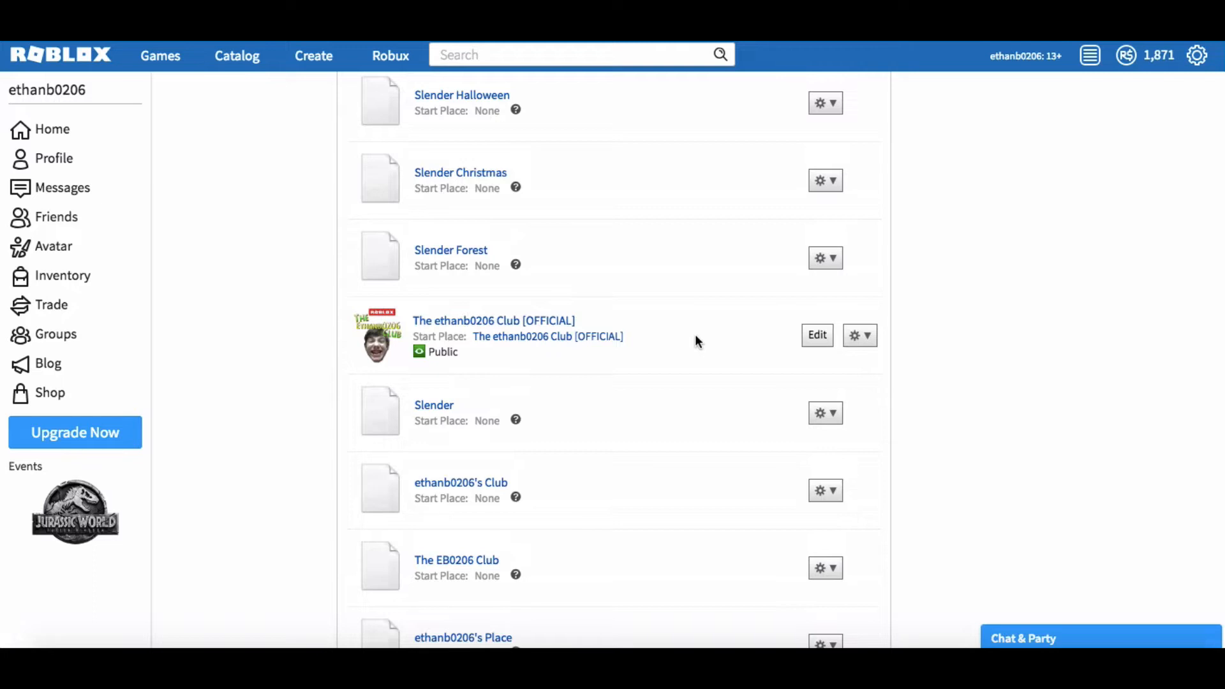
{"action": "mouse_move", "coordinate": [470, 420]}
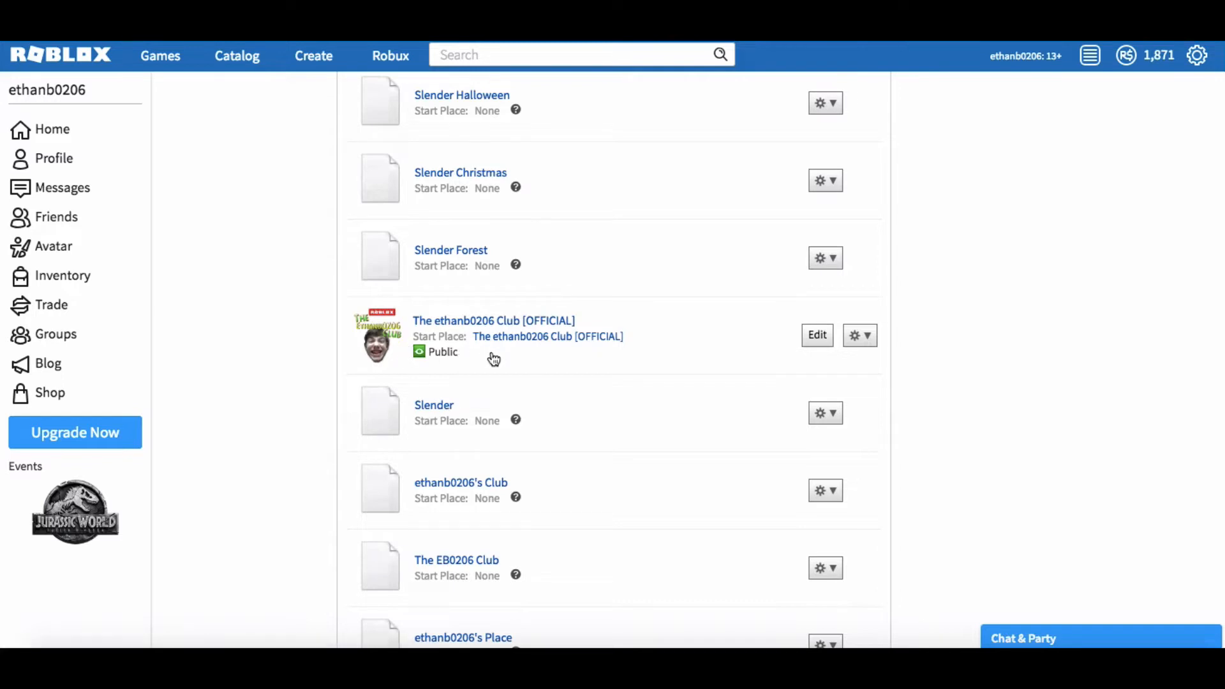
{"action": "mouse_move", "coordinate": [485, 364]}
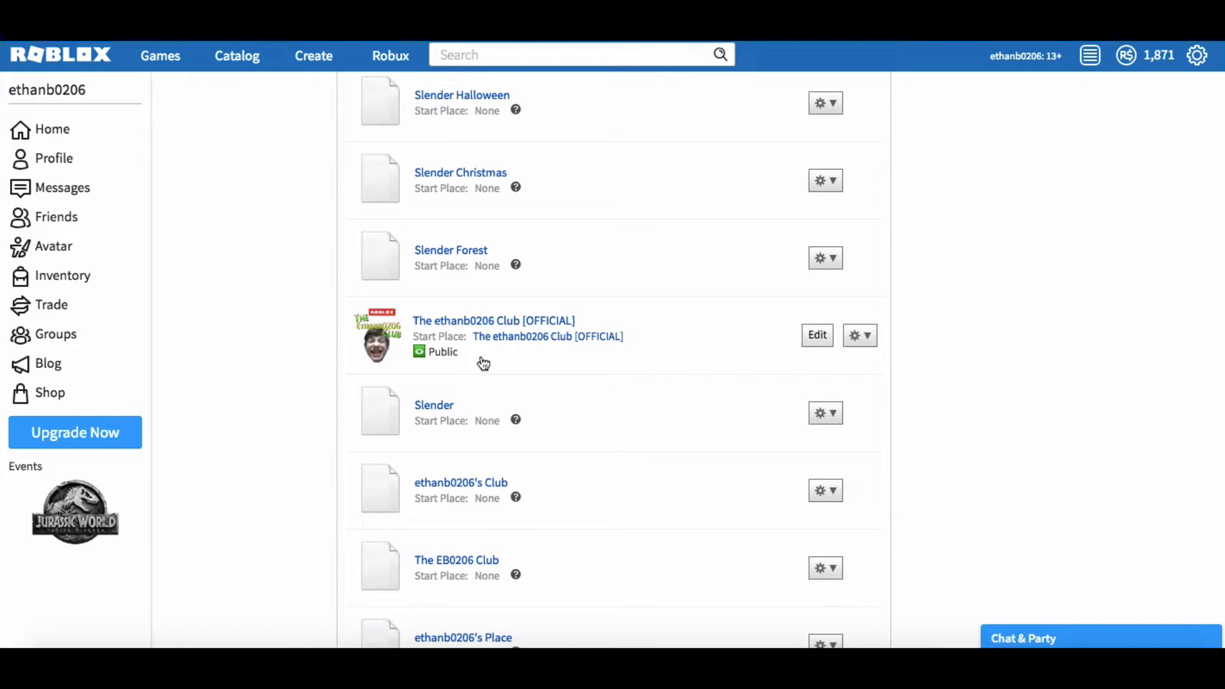
Open the club place, expand Workspace in Explorer and tick FilteringEnabled in its properties
{"action": "left_click", "coordinate": [816, 334]}
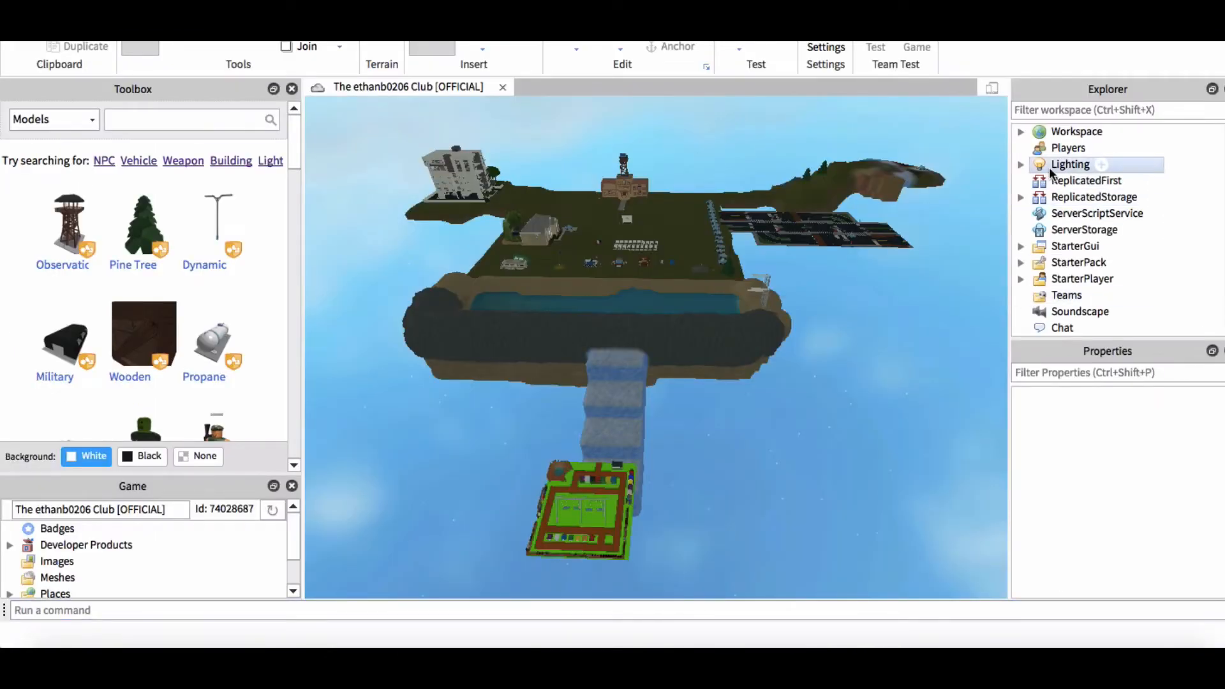
{"action": "left_click", "coordinate": [1021, 132]}
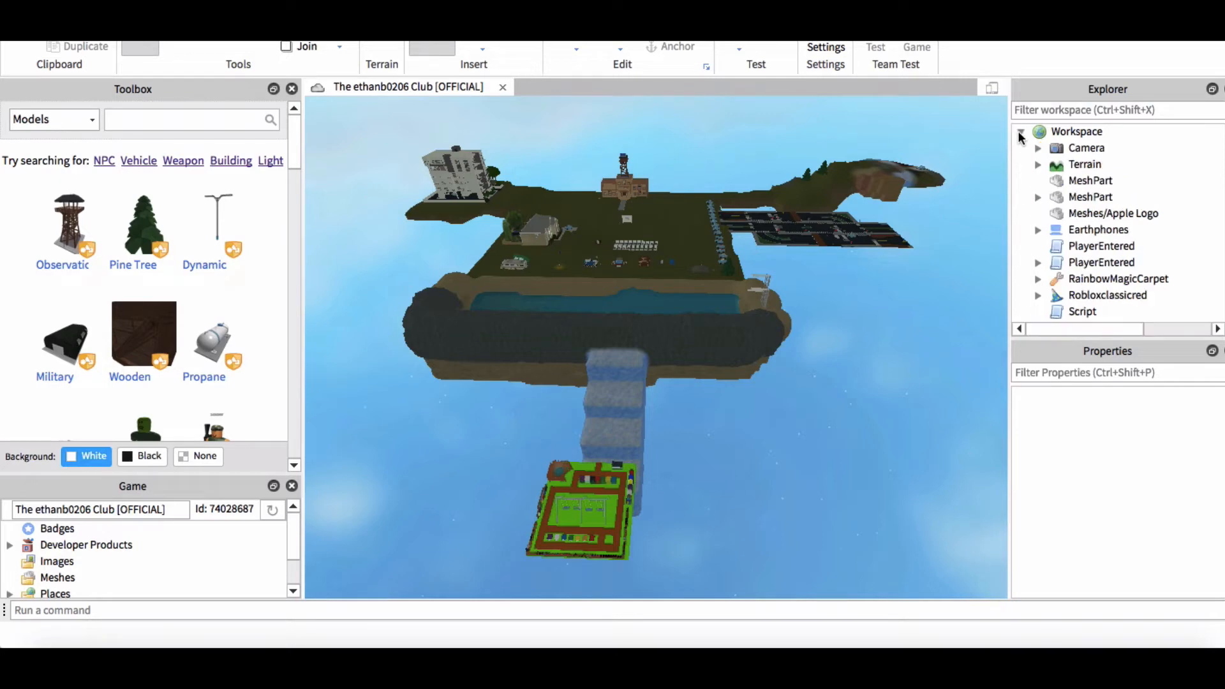
{"action": "left_click", "coordinate": [1102, 262]}
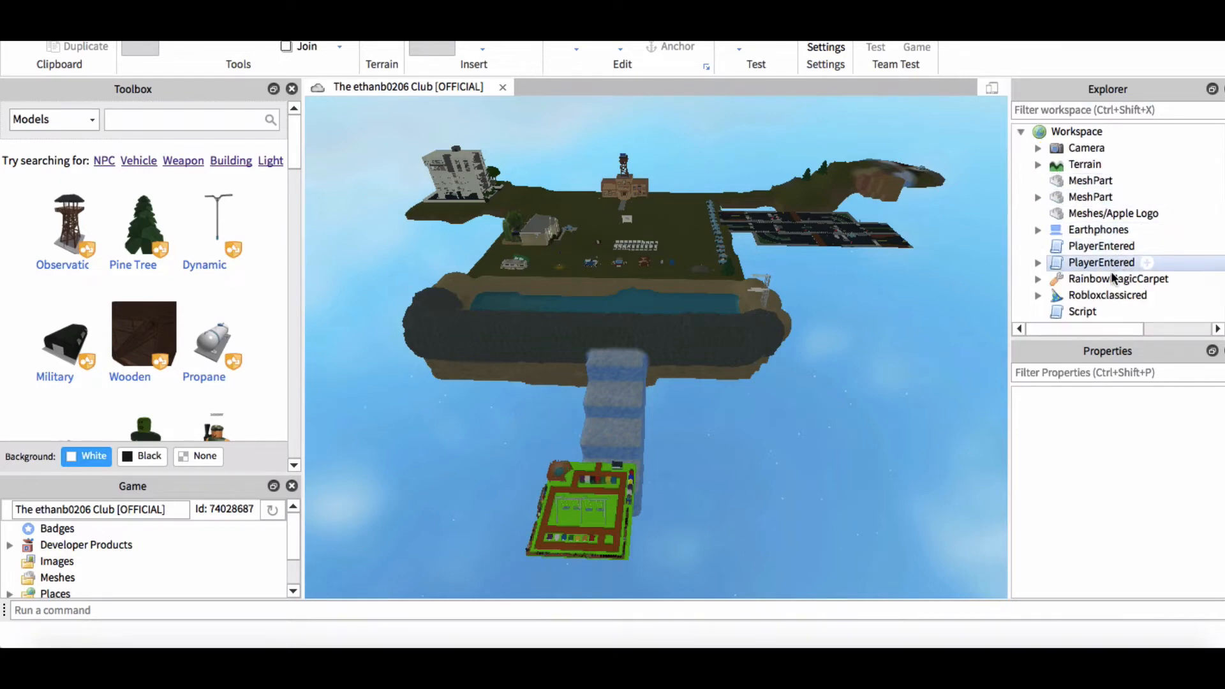
{"action": "left_click", "coordinate": [1089, 197]}
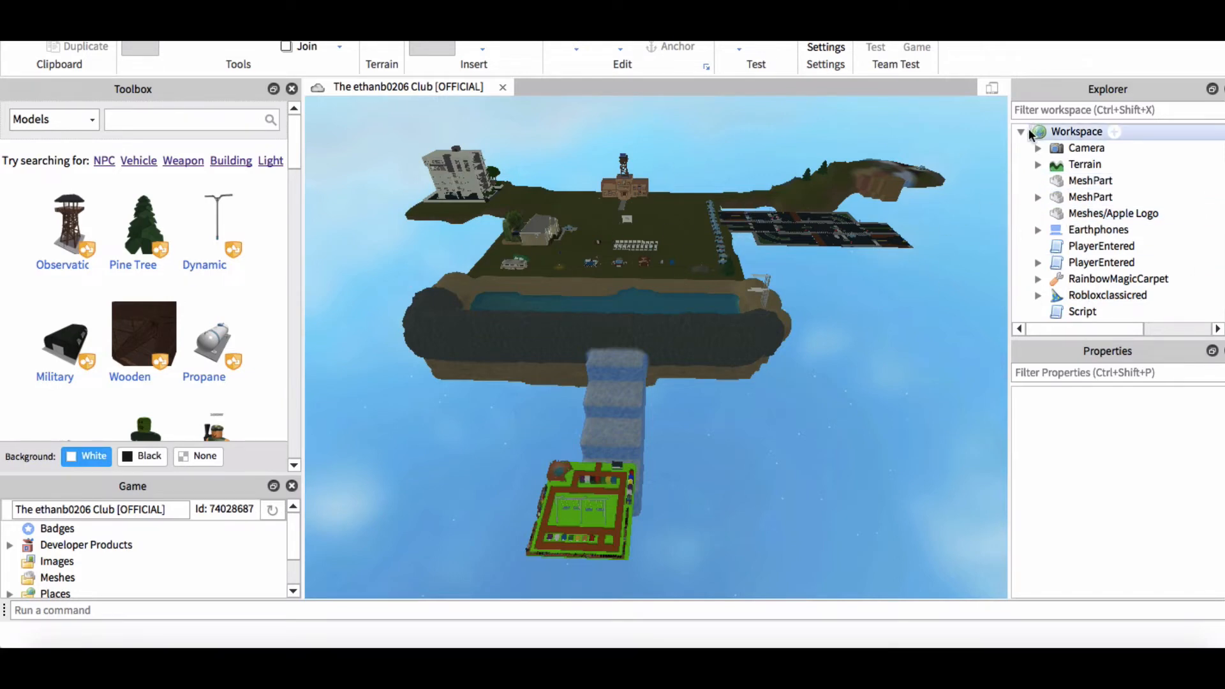
{"action": "left_click", "coordinate": [1075, 132]}
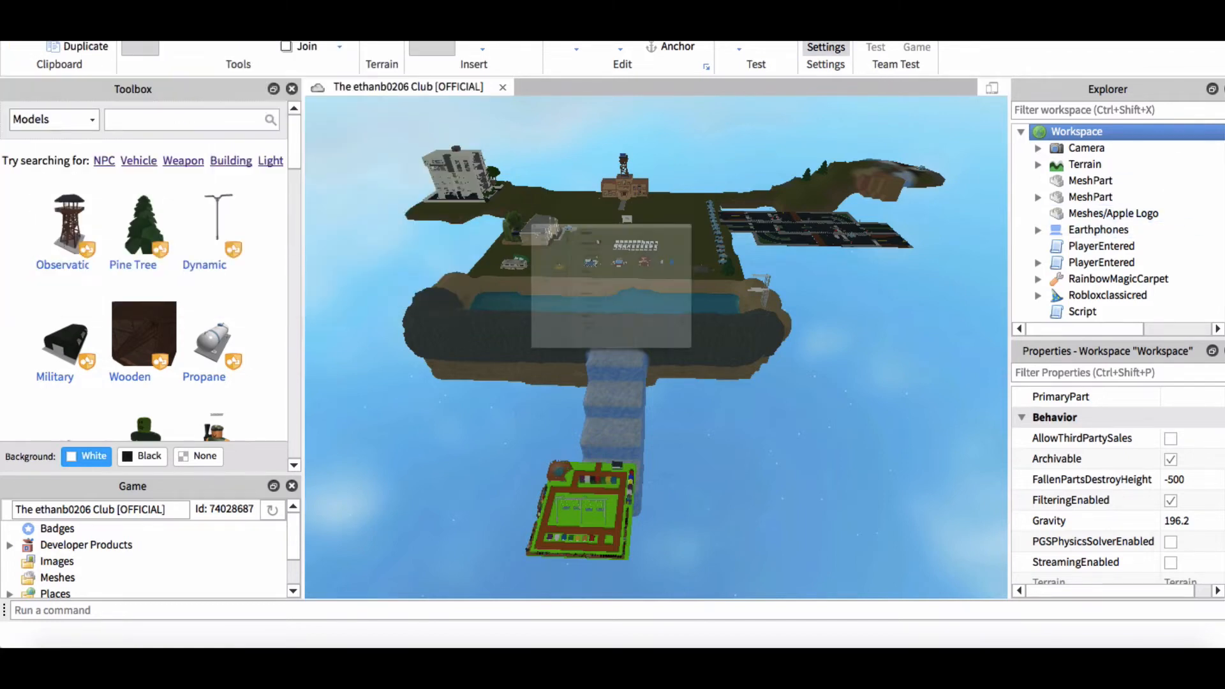
In Game Settings under Security, set Experimental Mode to Off
{"action": "left_click", "coordinate": [826, 48]}
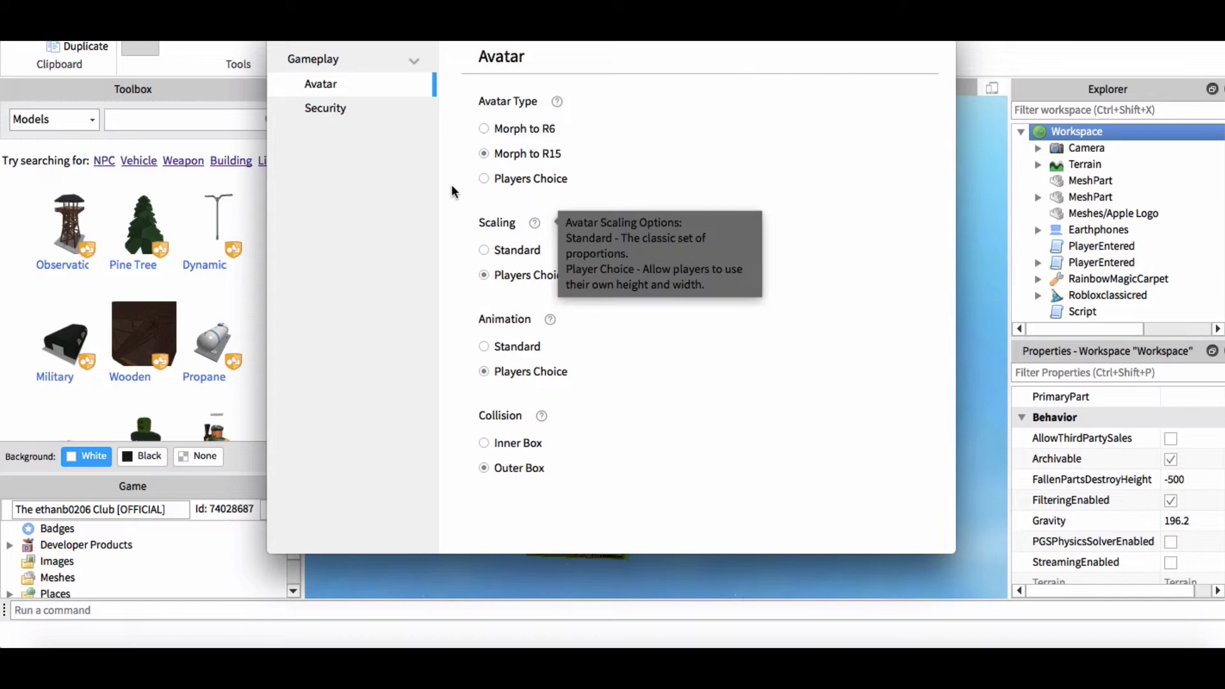
{"action": "left_click", "coordinate": [325, 107]}
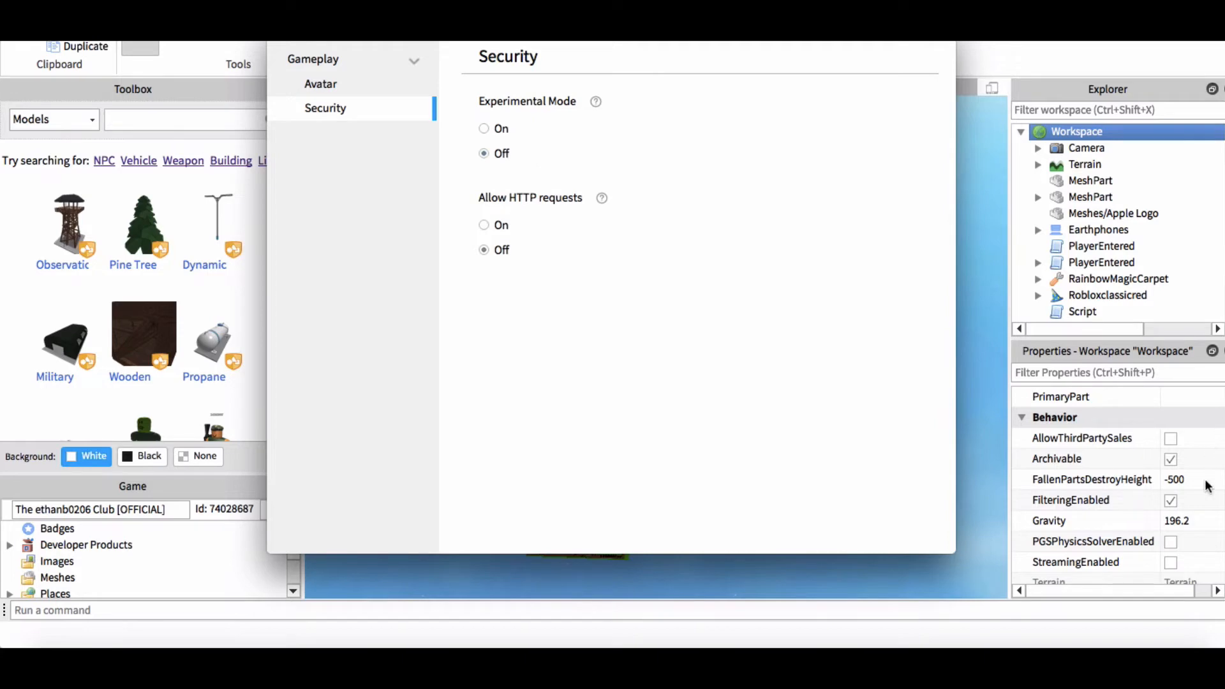
{"action": "mouse_move", "coordinate": [1174, 514]}
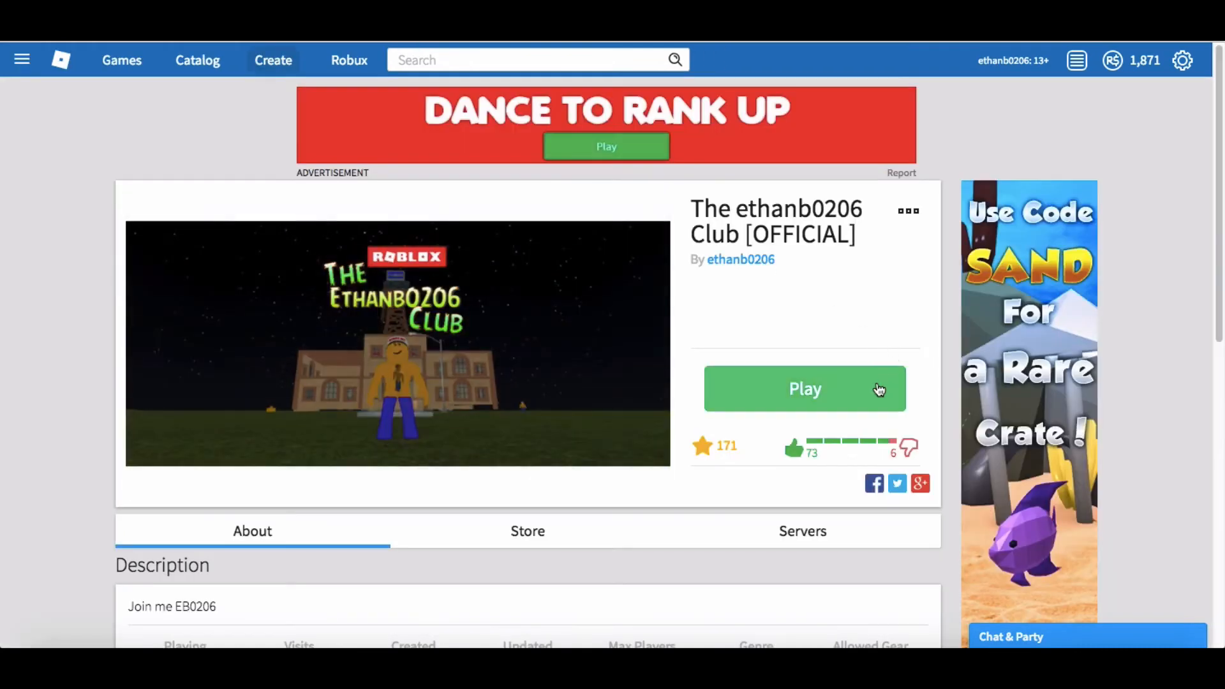
Launch the club game from its page and join to test the place in-game
{"action": "left_click", "coordinate": [804, 388]}
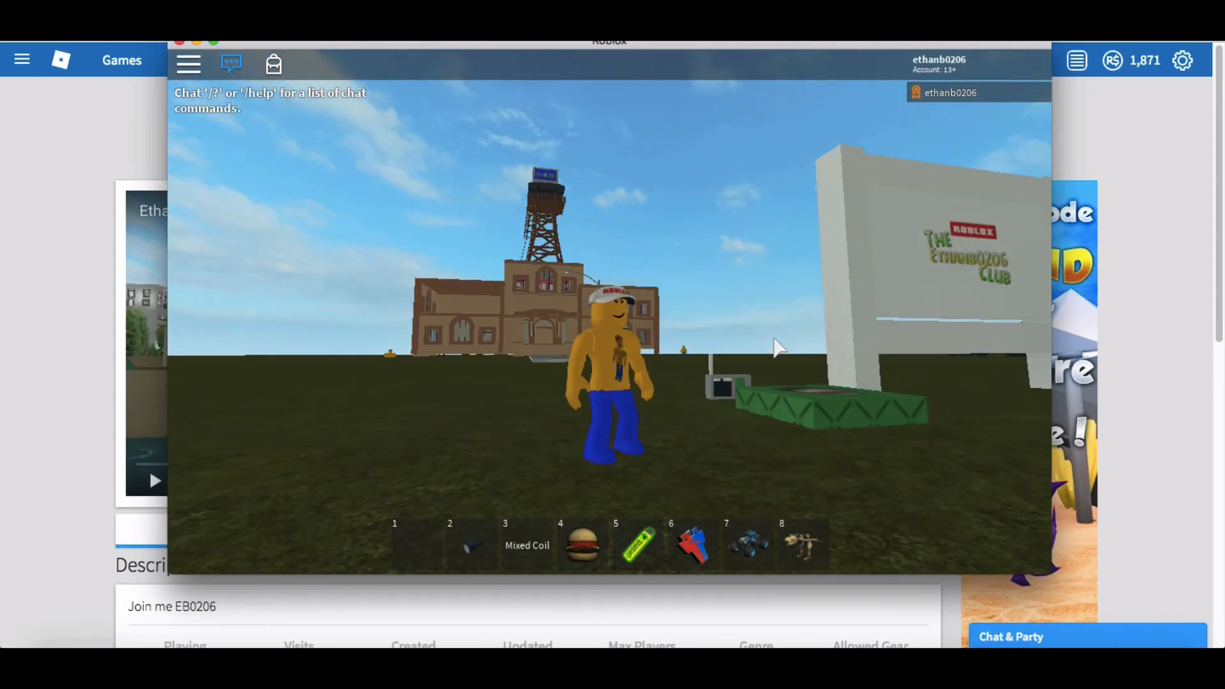
{"action": "type", "text": "dfg"}
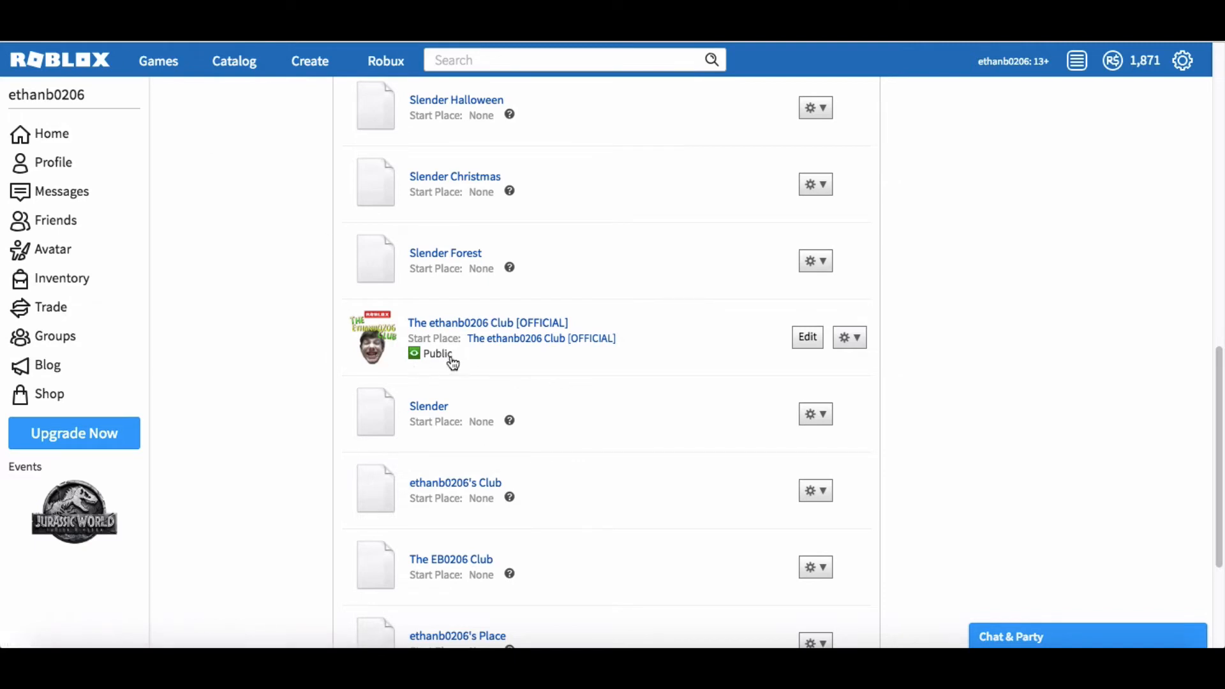
{"action": "mouse_move", "coordinate": [443, 381]}
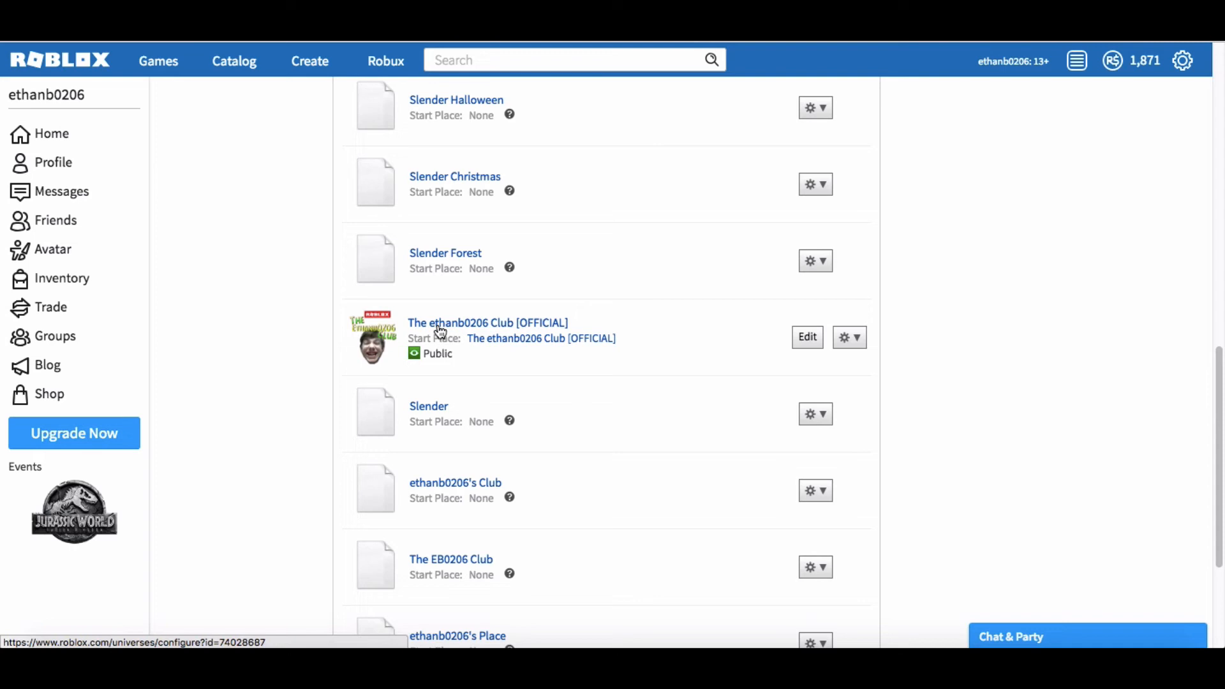
{"action": "mouse_move", "coordinate": [246, 350]}
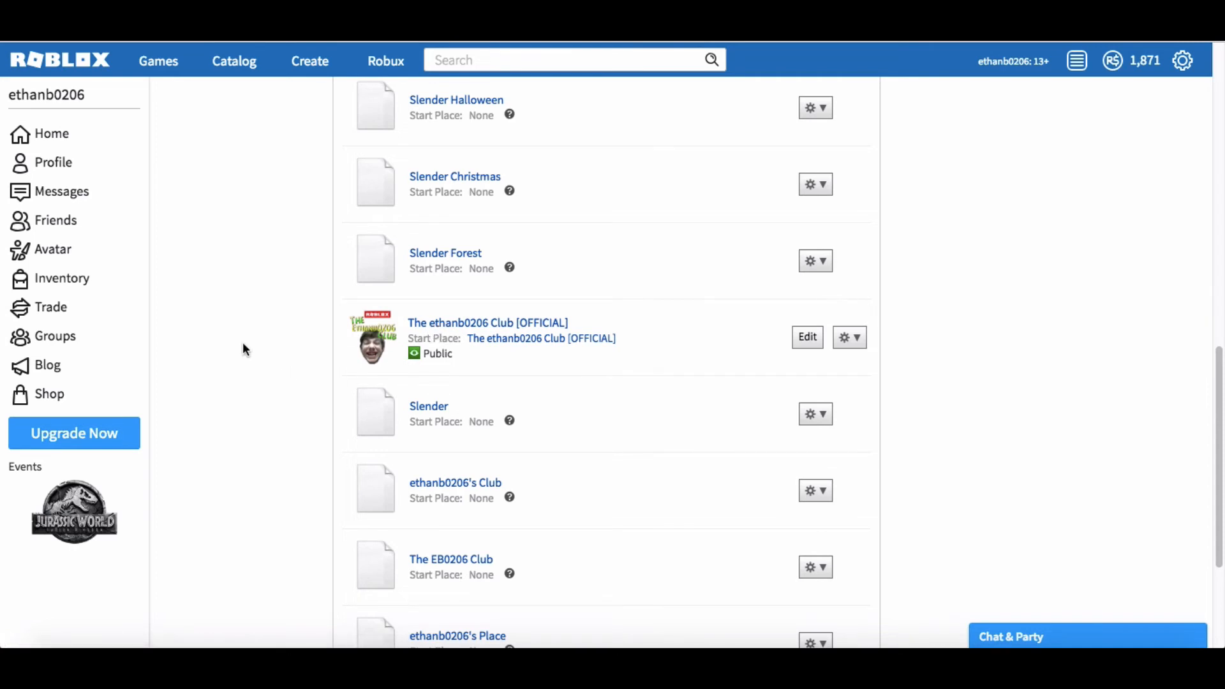
{"action": "mouse_move", "coordinate": [252, 333]}
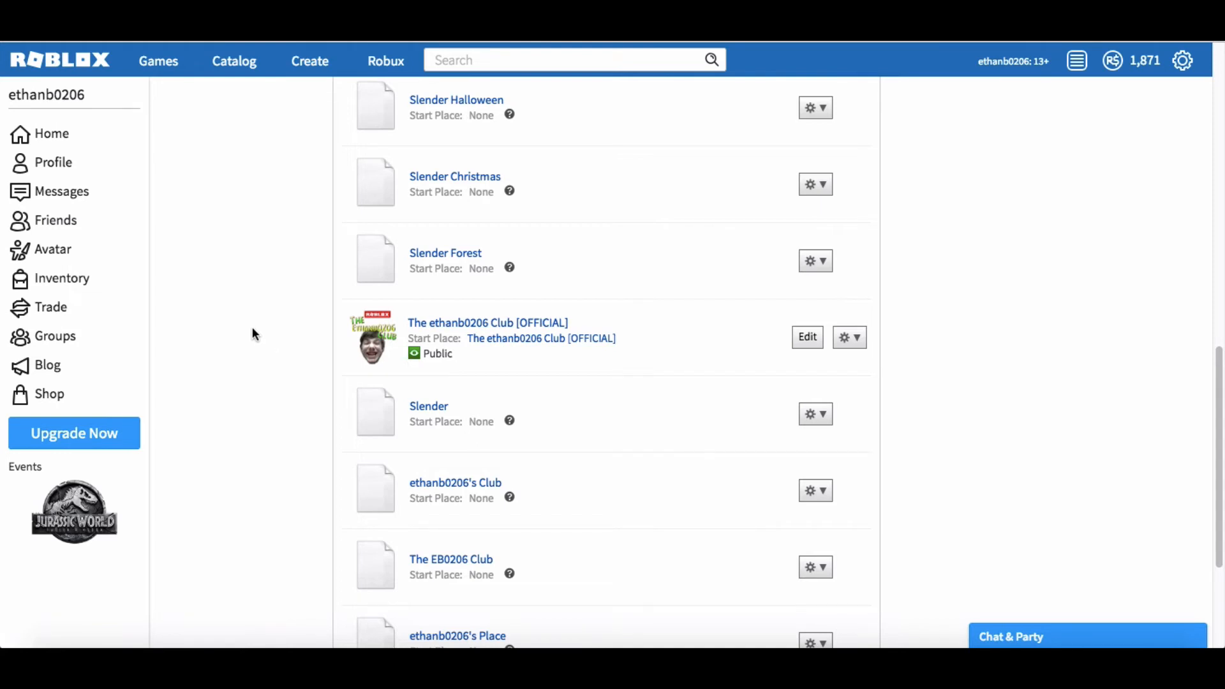
{"action": "mouse_move", "coordinate": [851, 102]}
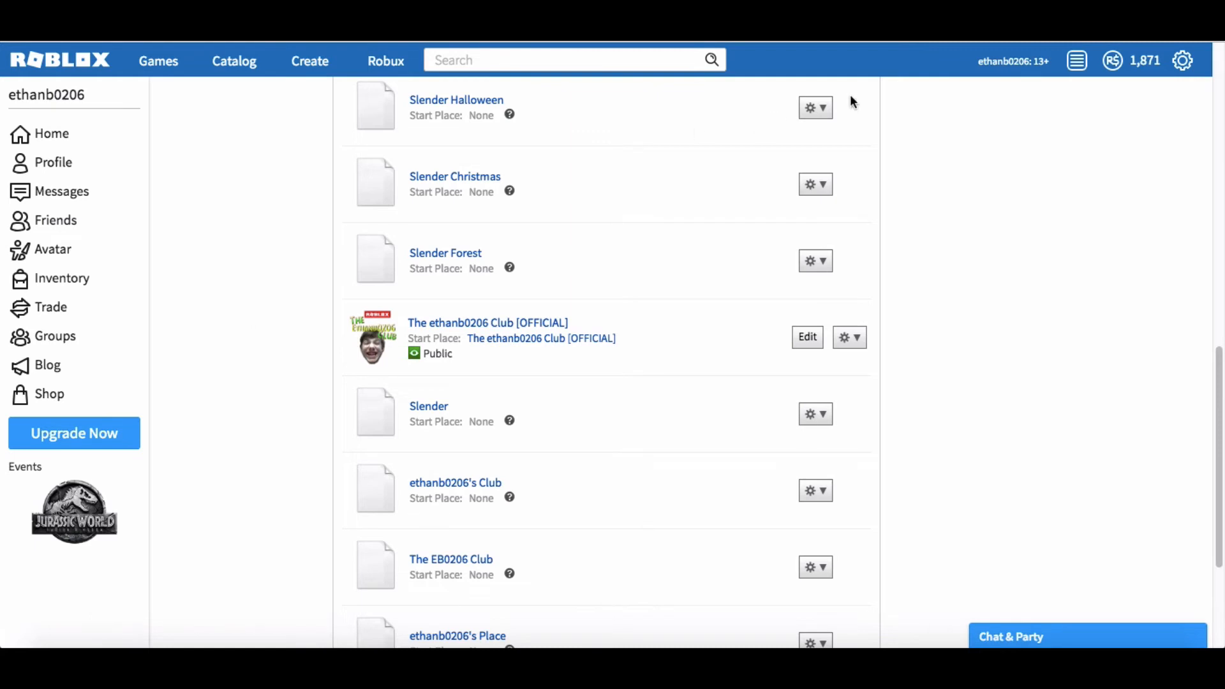